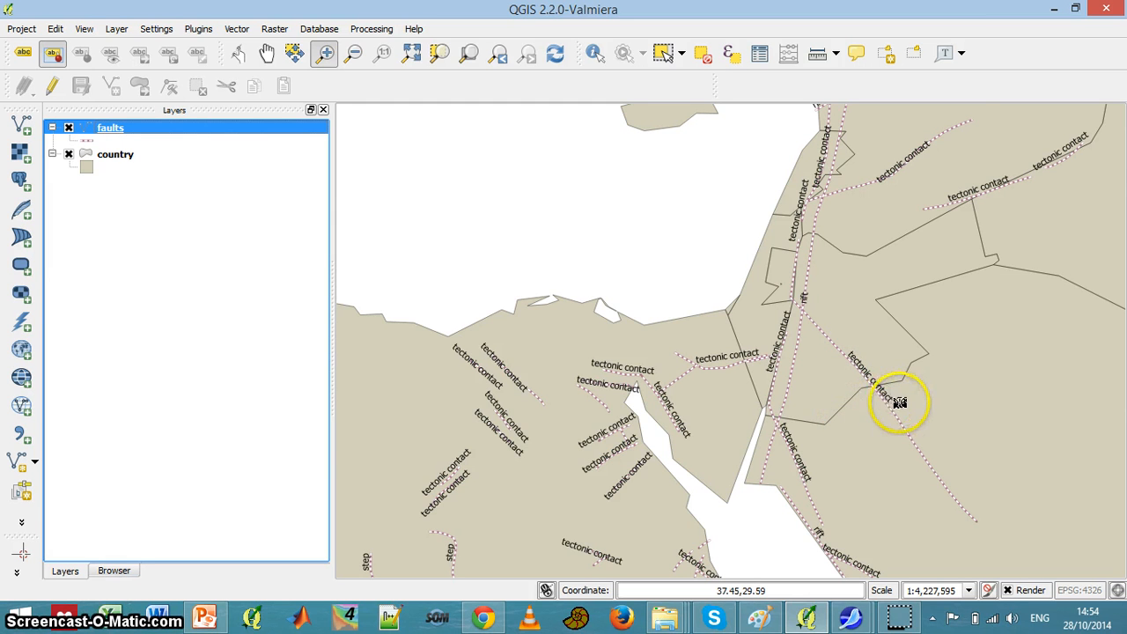
{"action": "mouse_move", "coordinate": [681, 320]}
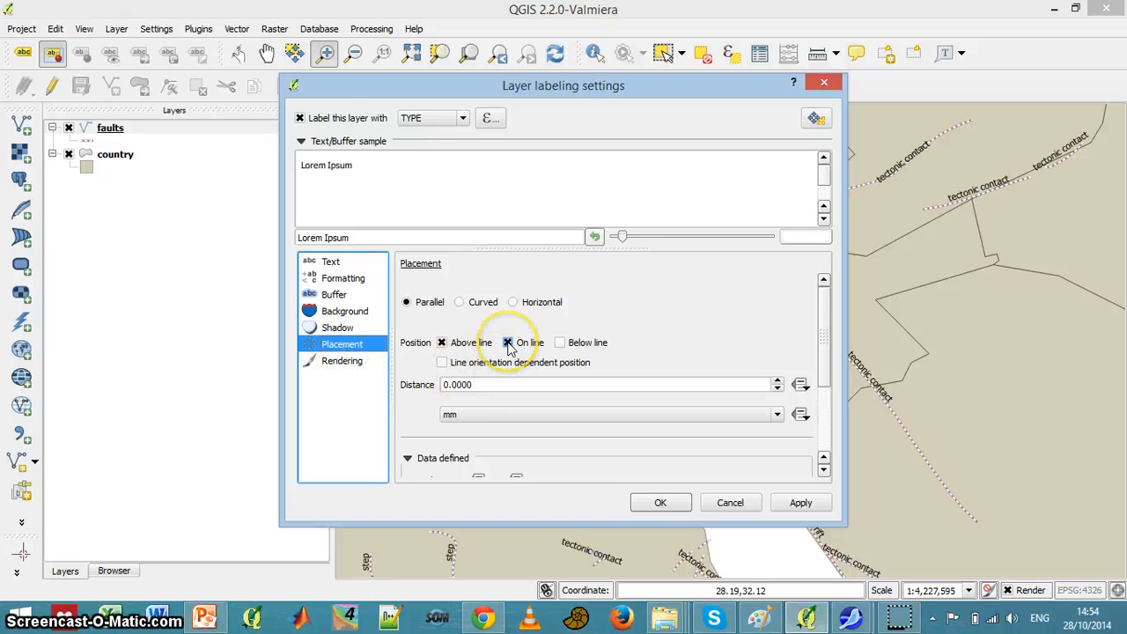
Switch fault label placement from Above line to On line and apply it to the map
{"action": "left_click", "coordinate": [441, 342]}
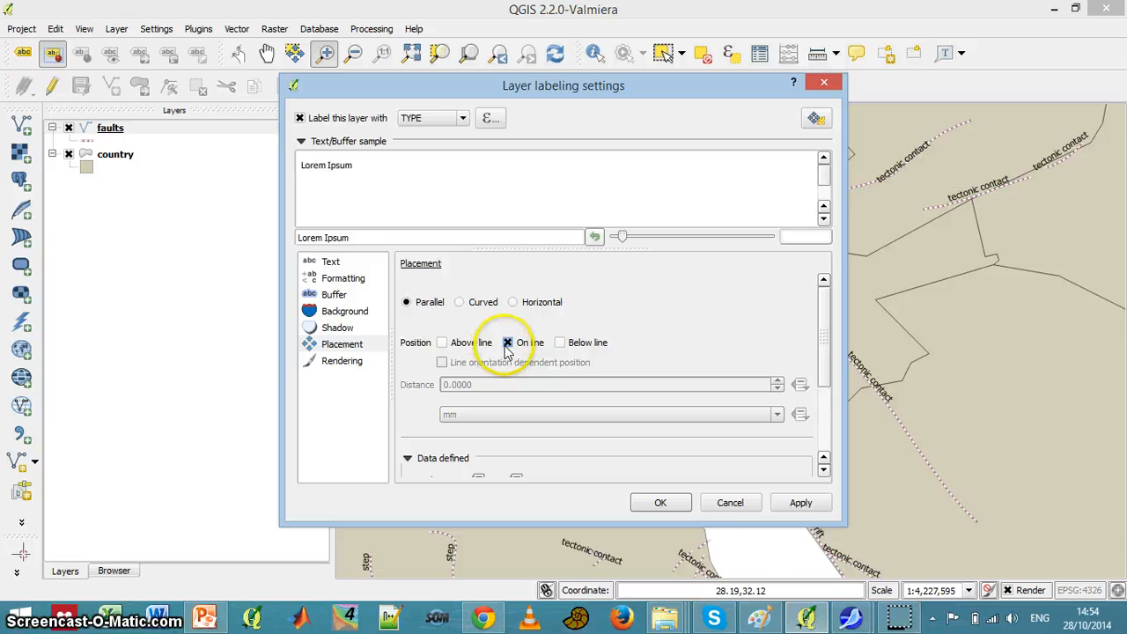
{"action": "left_click", "coordinate": [801, 502]}
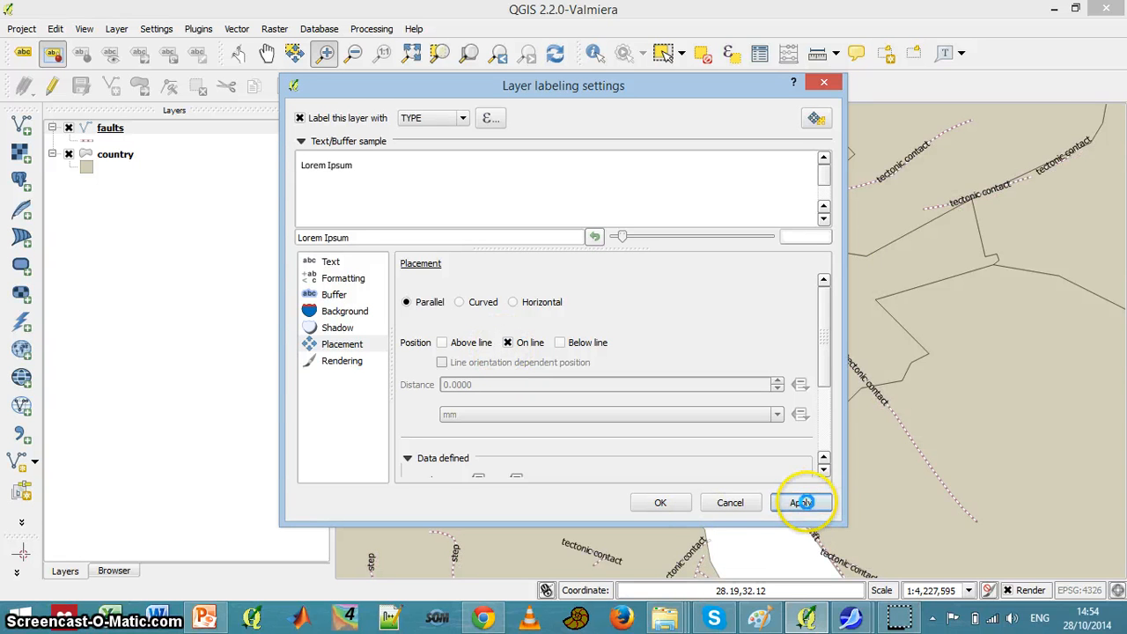
{"action": "left_click", "coordinate": [801, 501]}
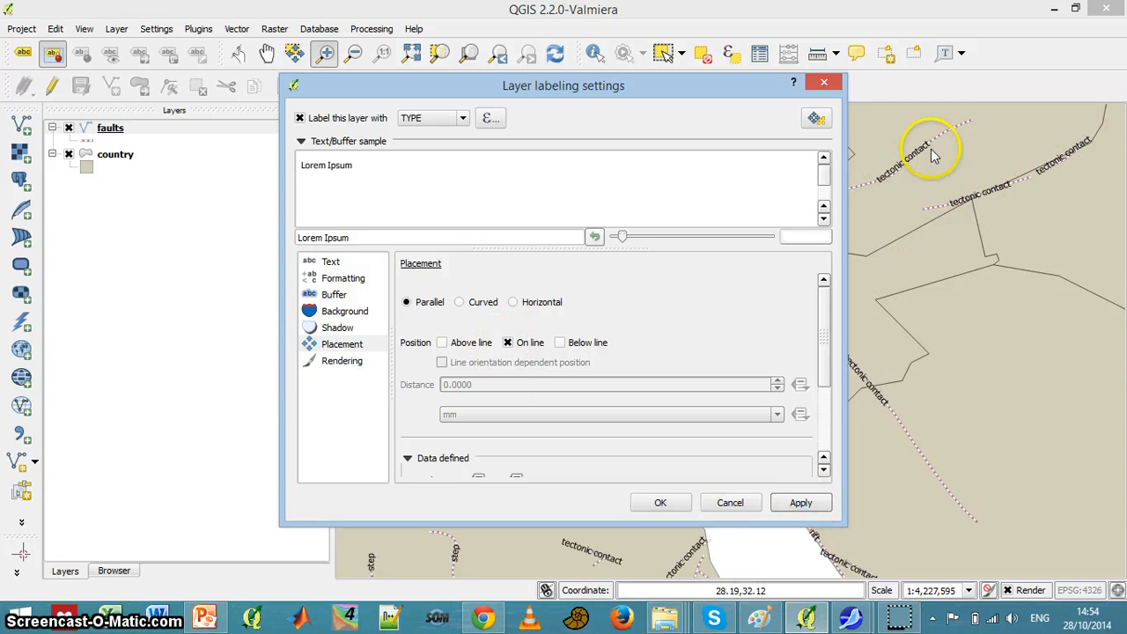
{"action": "mouse_move", "coordinate": [335, 294]}
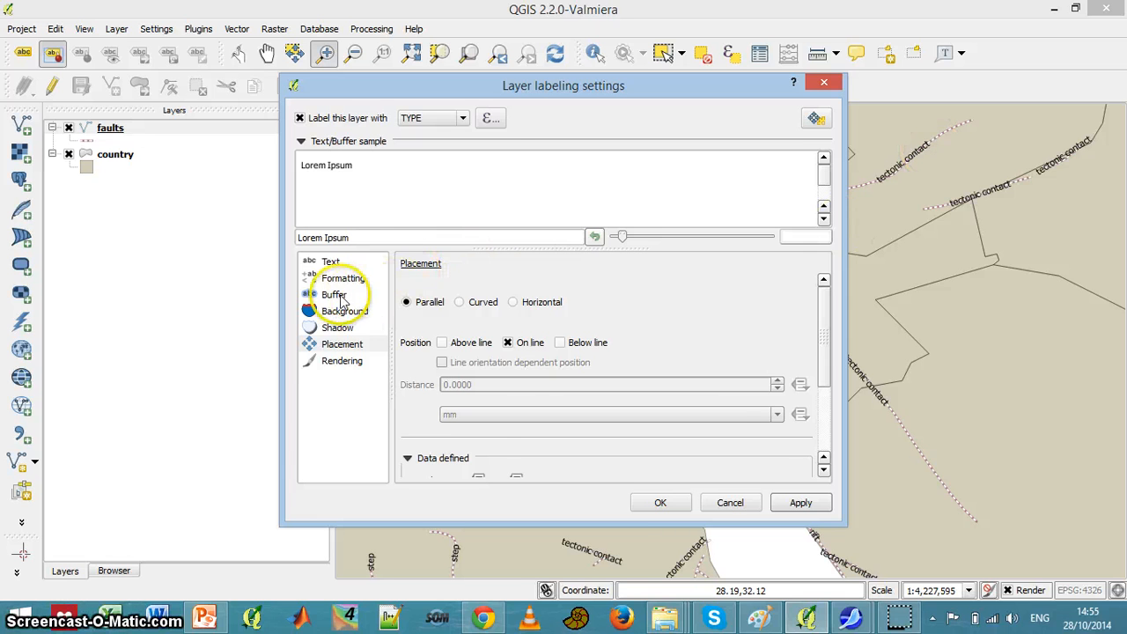
Enable a white 1 mm text buffer on the fault labels and check them on the map
{"action": "left_click", "coordinate": [333, 294]}
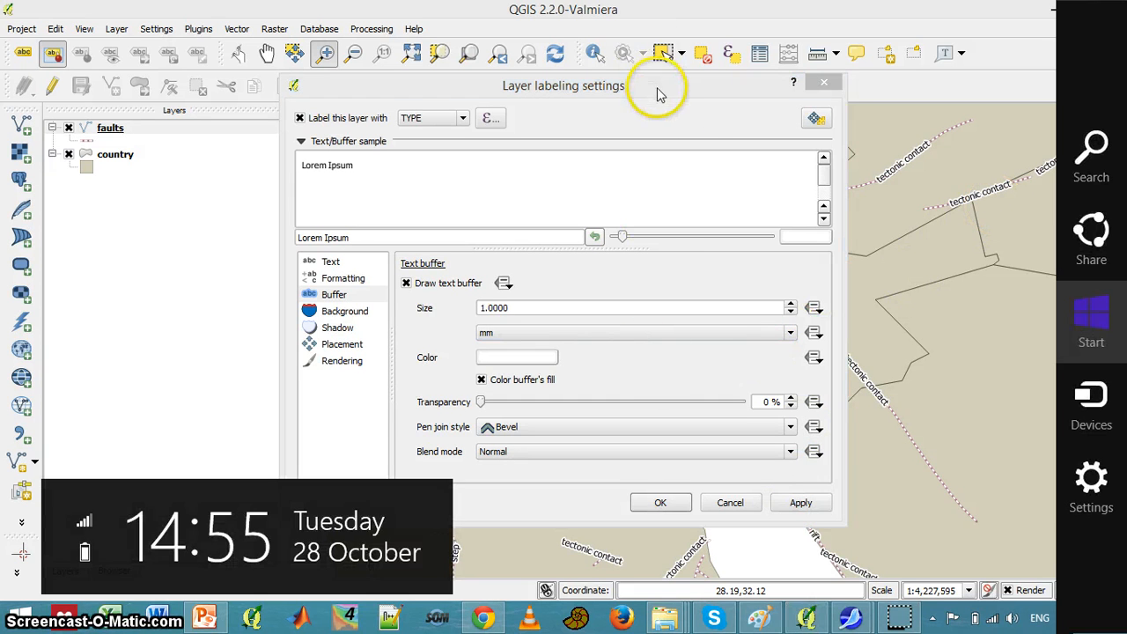
{"action": "left_click_drag", "start_coordinate": [563, 85], "coordinate": [353, 194]}
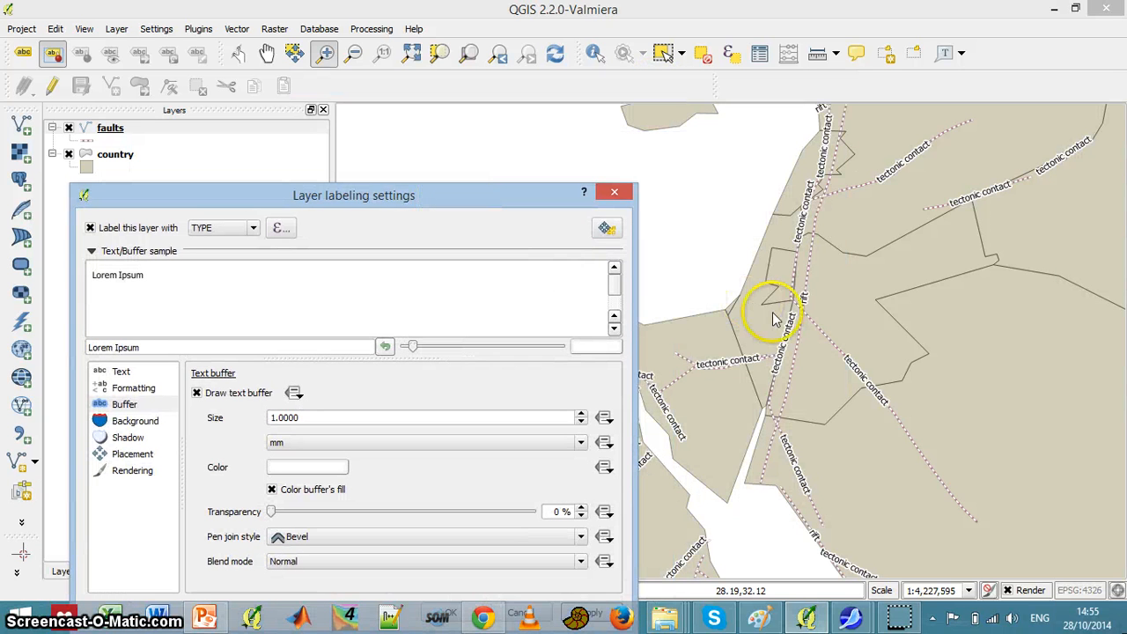
{"action": "mouse_move", "coordinate": [798, 204]}
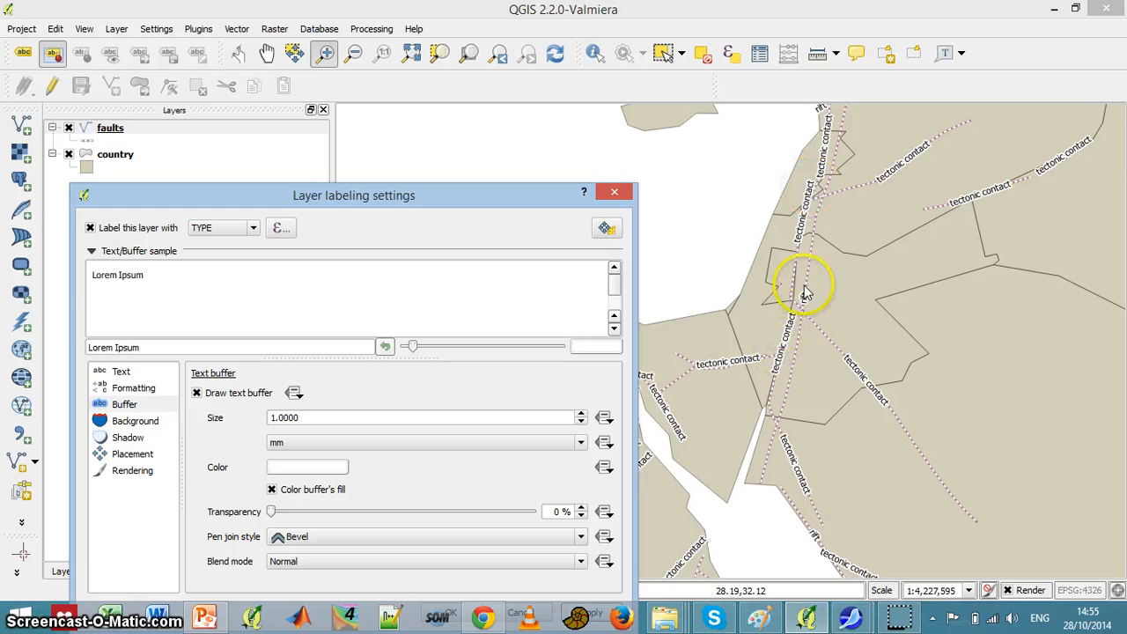
{"action": "mouse_move", "coordinate": [788, 348]}
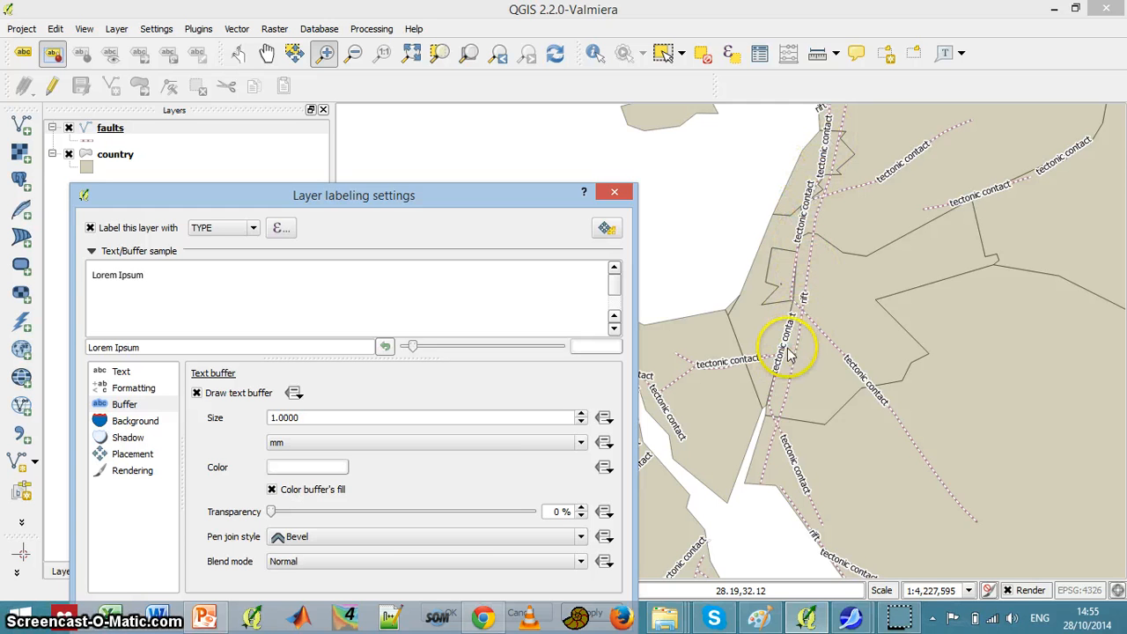
{"action": "mouse_move", "coordinate": [937, 371]}
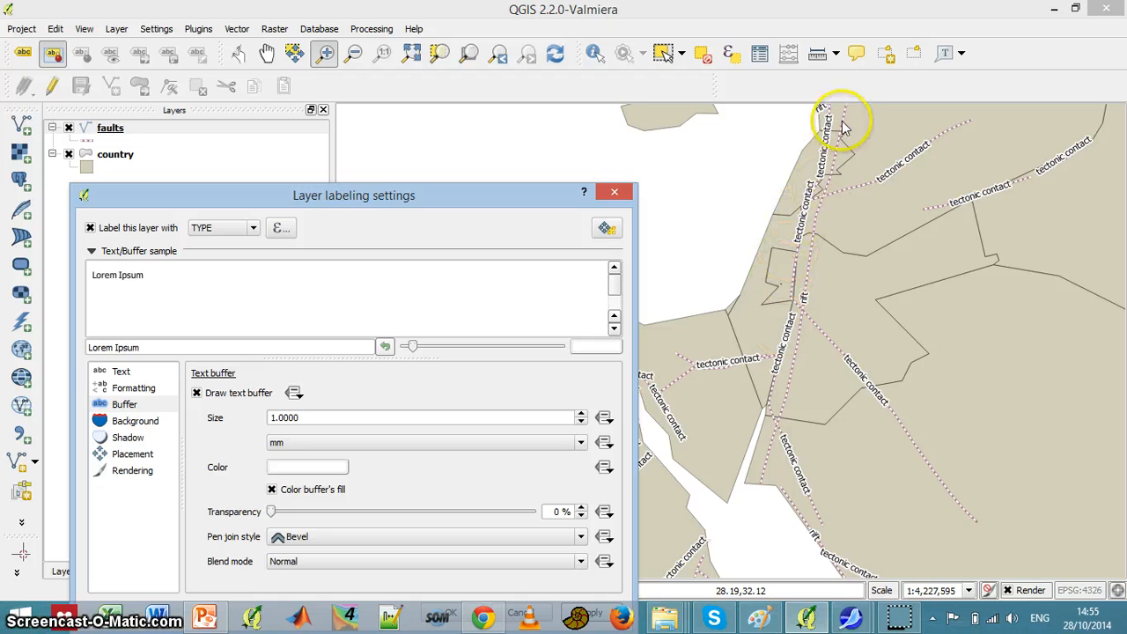
{"action": "mouse_move", "coordinate": [832, 145]}
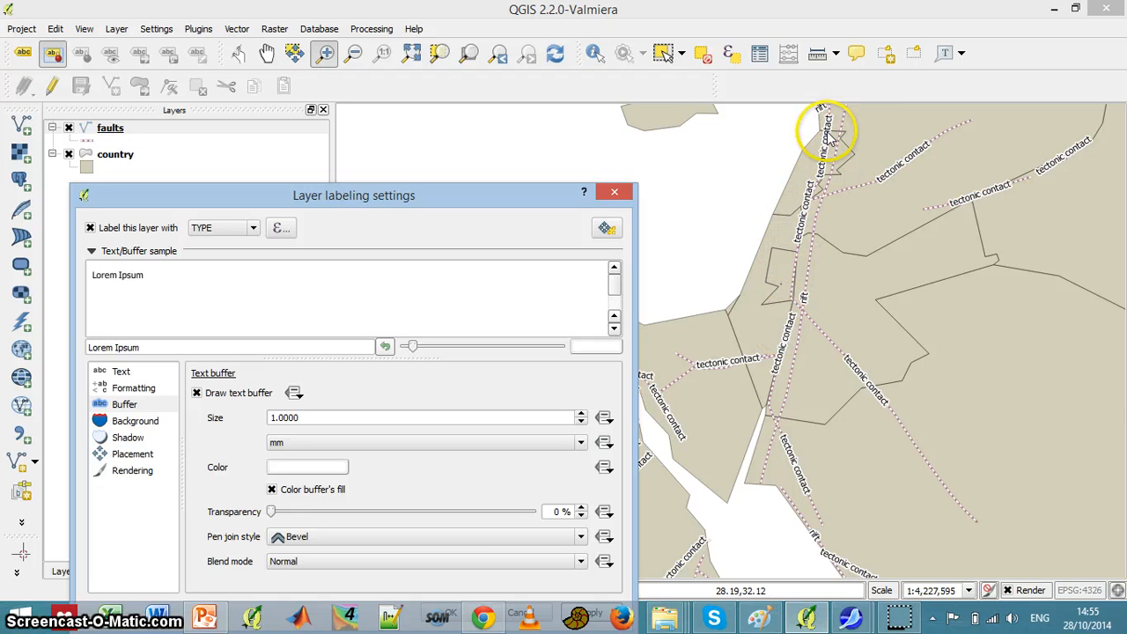
{"action": "mouse_move", "coordinate": [409, 245]}
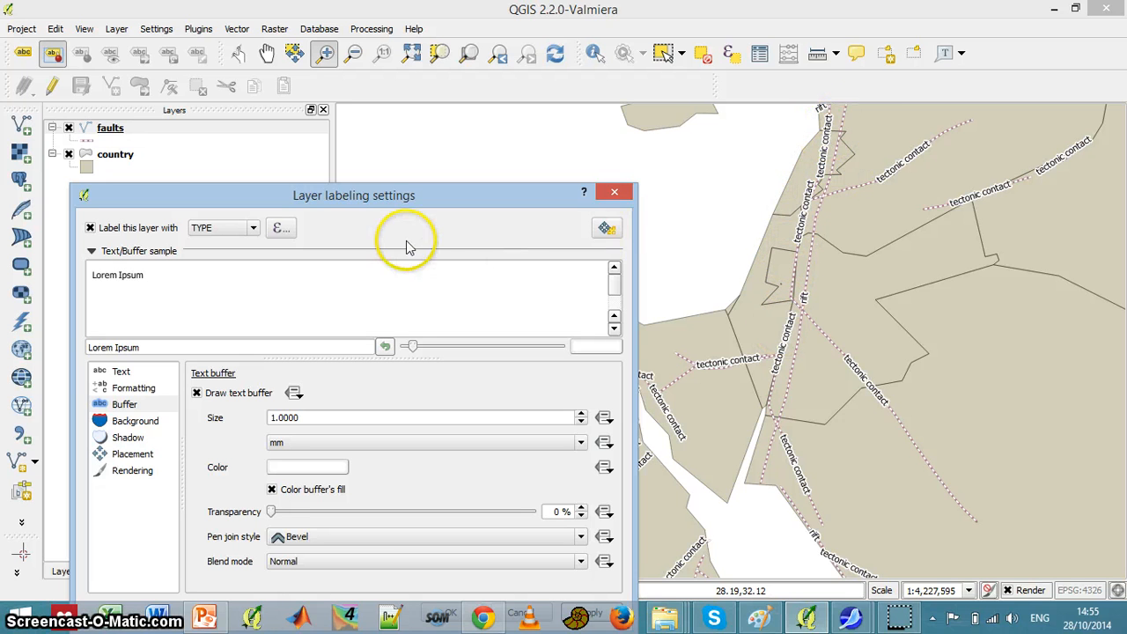
{"action": "mouse_move", "coordinate": [400, 190]}
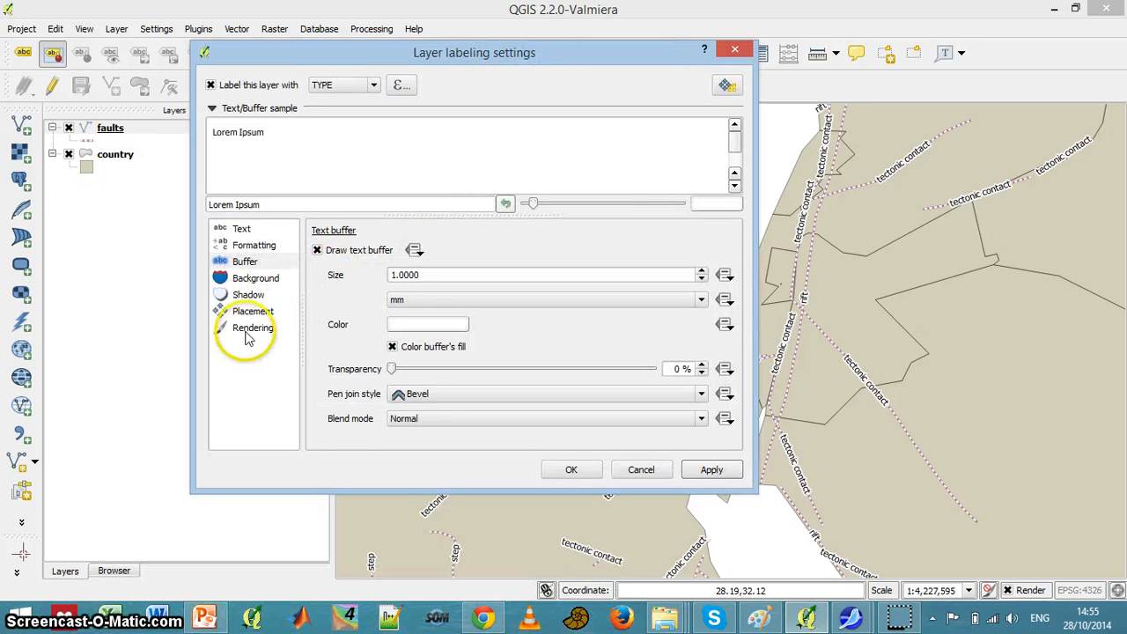
In Rendering, untick Merge connected lines, limit labeling to 2000 features, and apply
{"action": "left_click", "coordinate": [253, 327]}
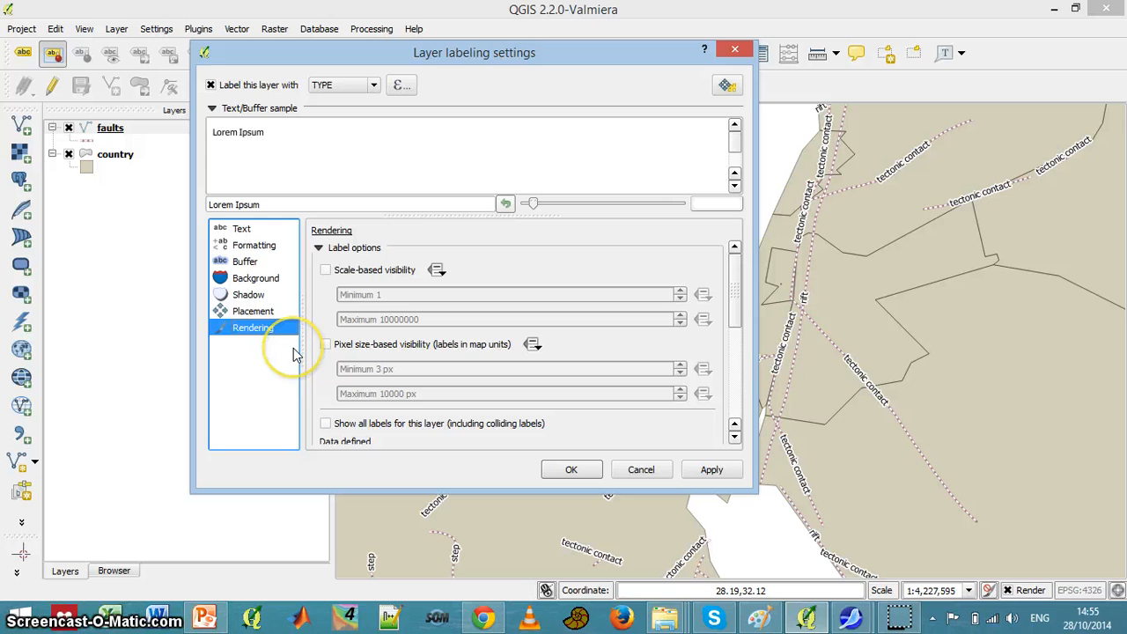
{"action": "mouse_move", "coordinate": [525, 301]}
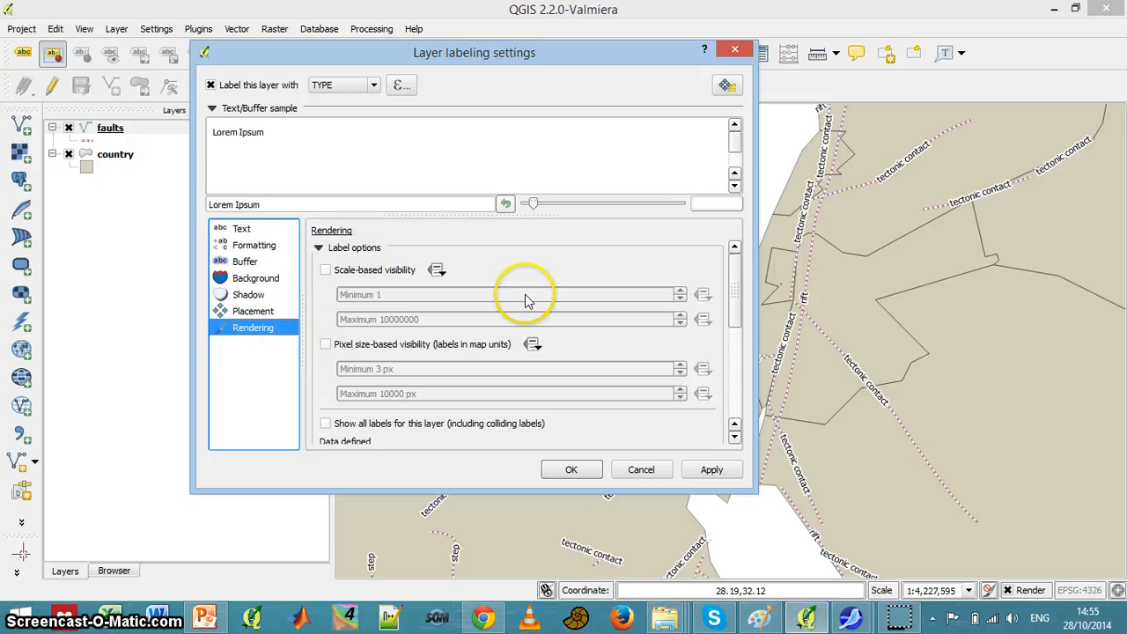
{"action": "scroll", "scroll_direction": "down", "scroll_amount": 3}
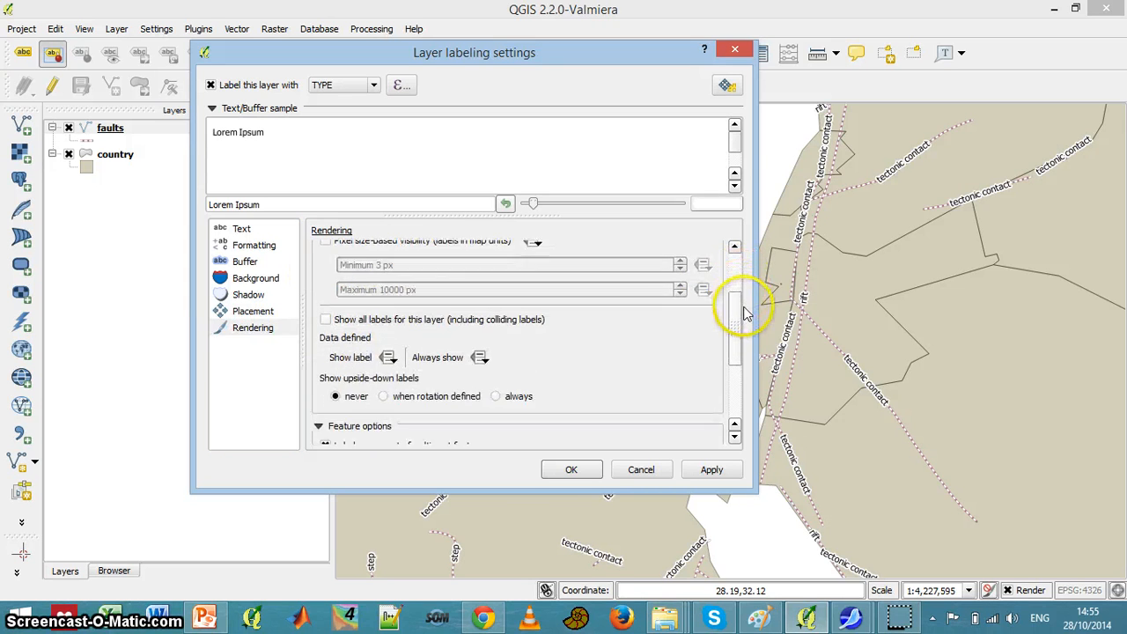
{"action": "scroll", "scroll_direction": "down", "scroll_amount": 3}
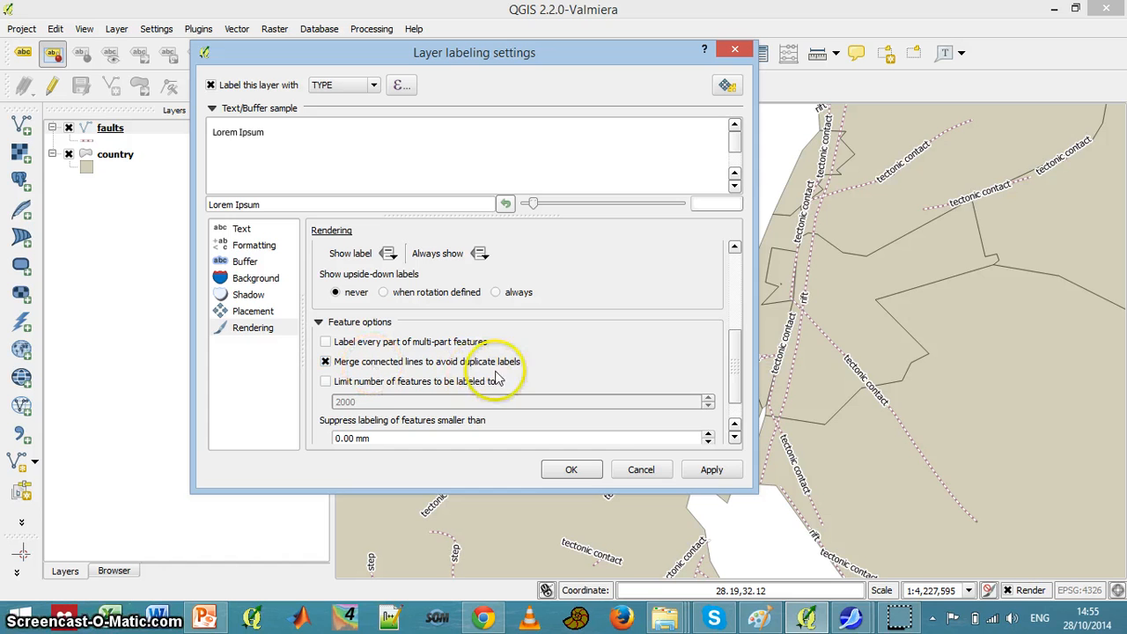
{"action": "left_click", "coordinate": [710, 469]}
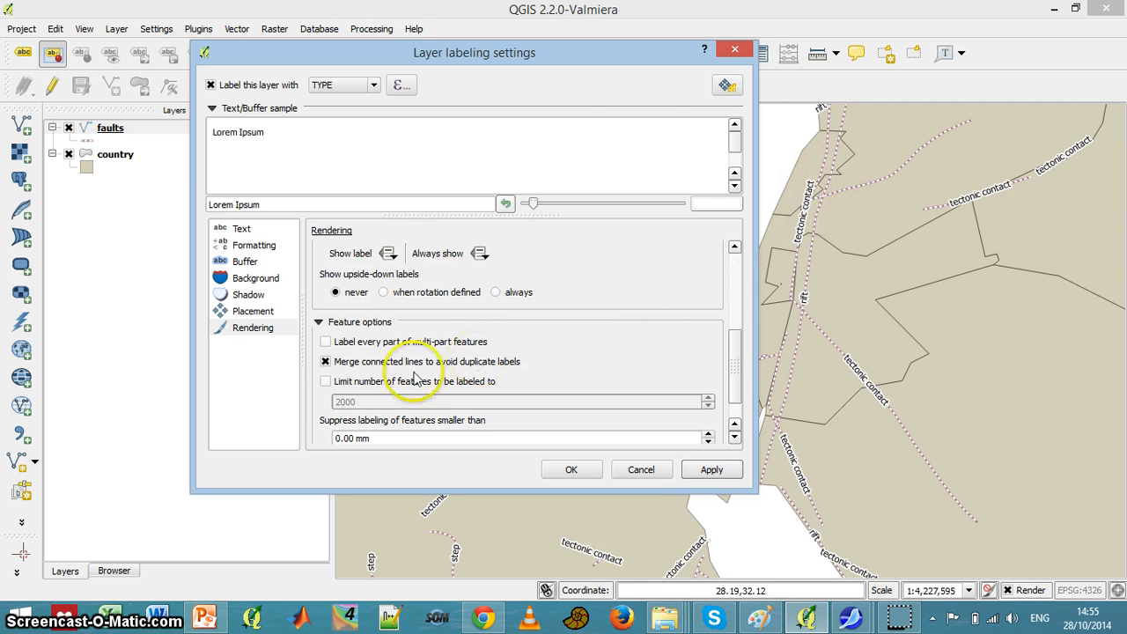
{"action": "left_click", "coordinate": [325, 381]}
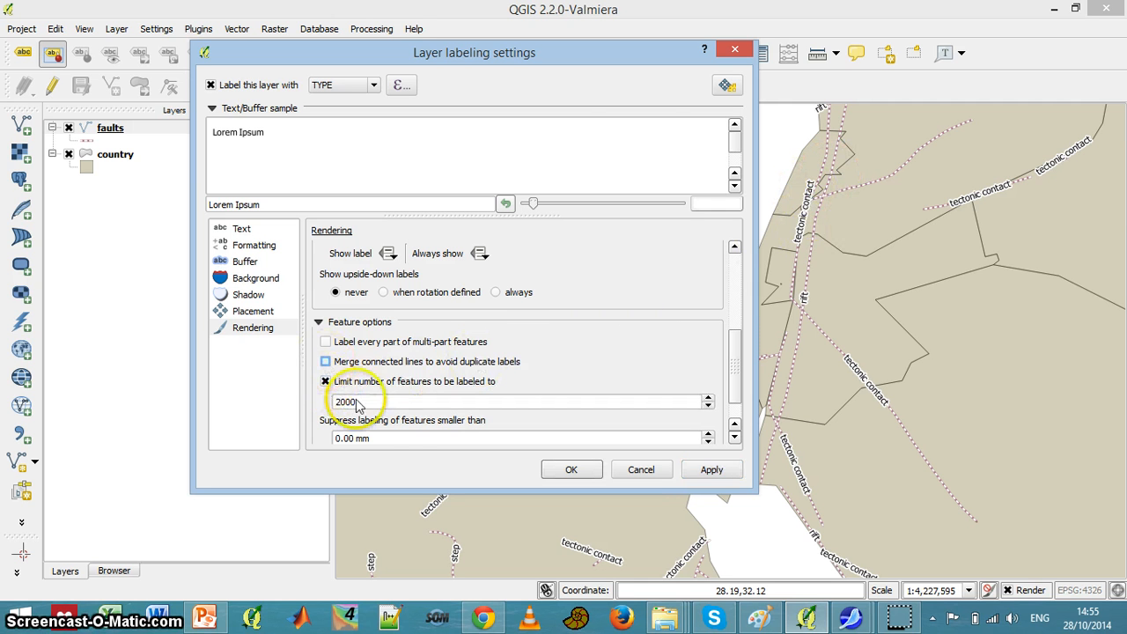
{"action": "left_click", "coordinate": [711, 469]}
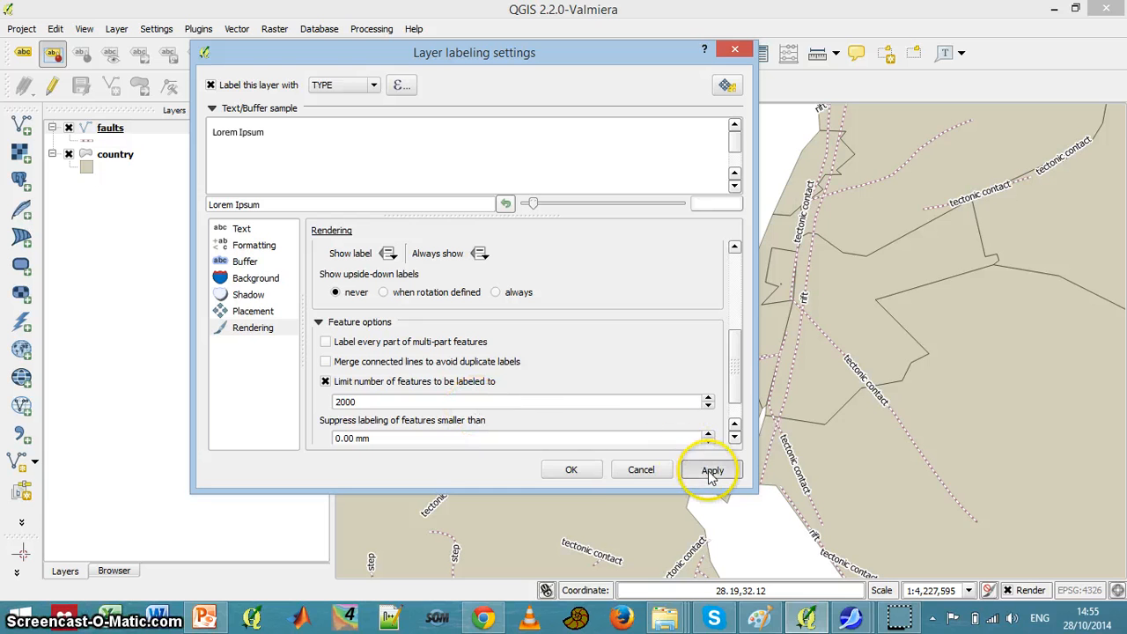
{"action": "left_click", "coordinate": [711, 469]}
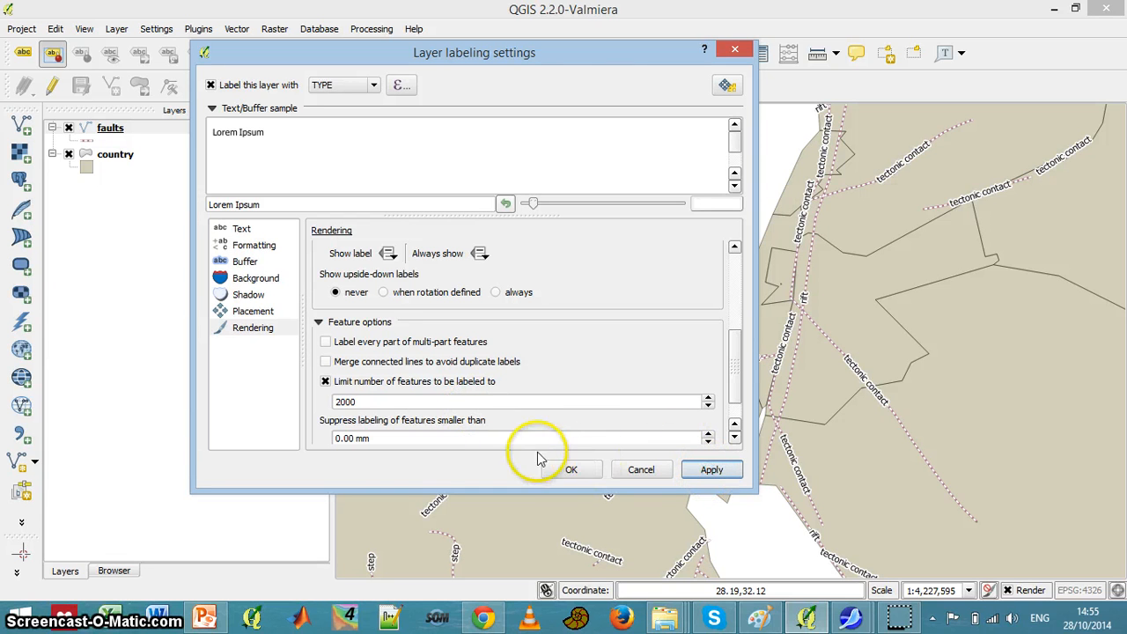
{"action": "mouse_move", "coordinate": [552, 413]}
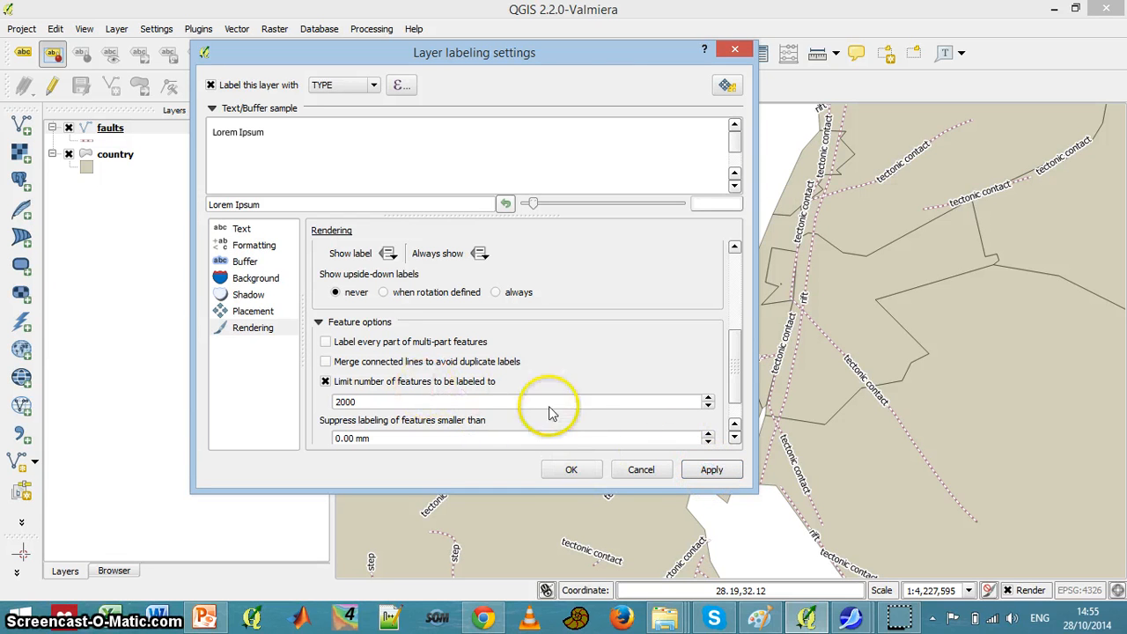
{"action": "scroll", "scroll_direction": "down", "scroll_amount": 3}
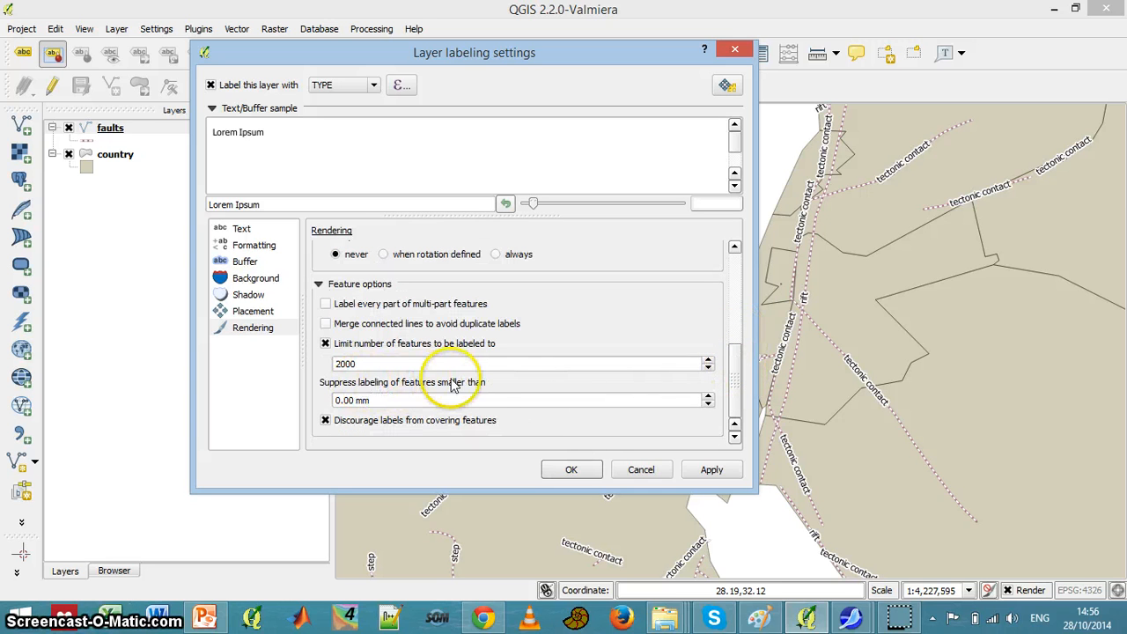
{"action": "mouse_move", "coordinate": [457, 395]}
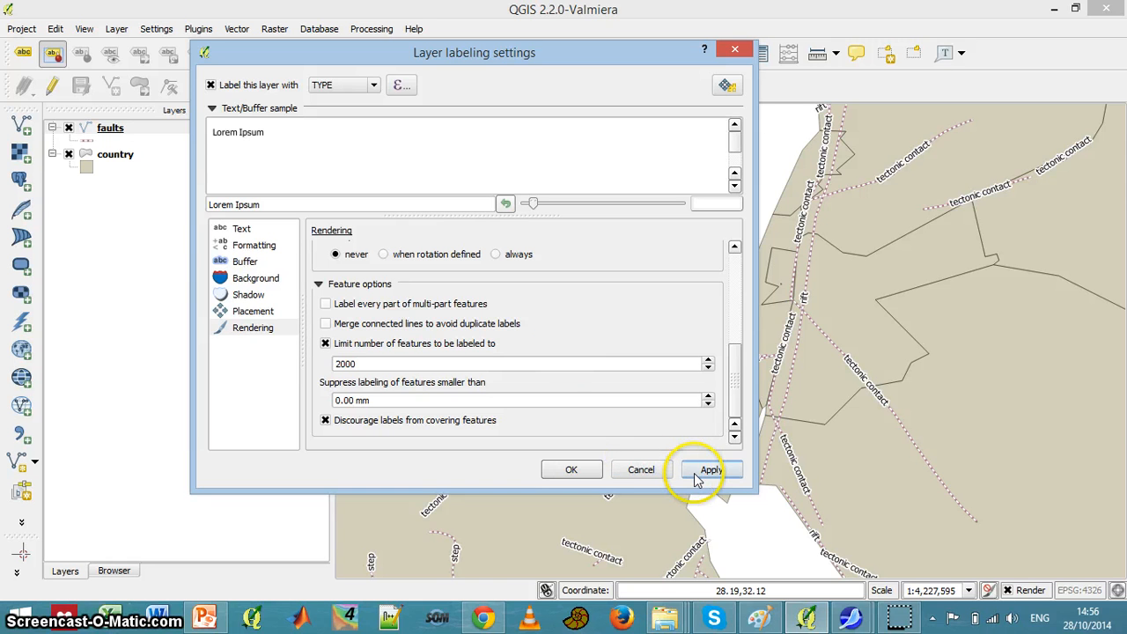
Confirm with OK so the labeling dialog closes and the faults layer redraws
{"action": "left_click", "coordinate": [712, 469]}
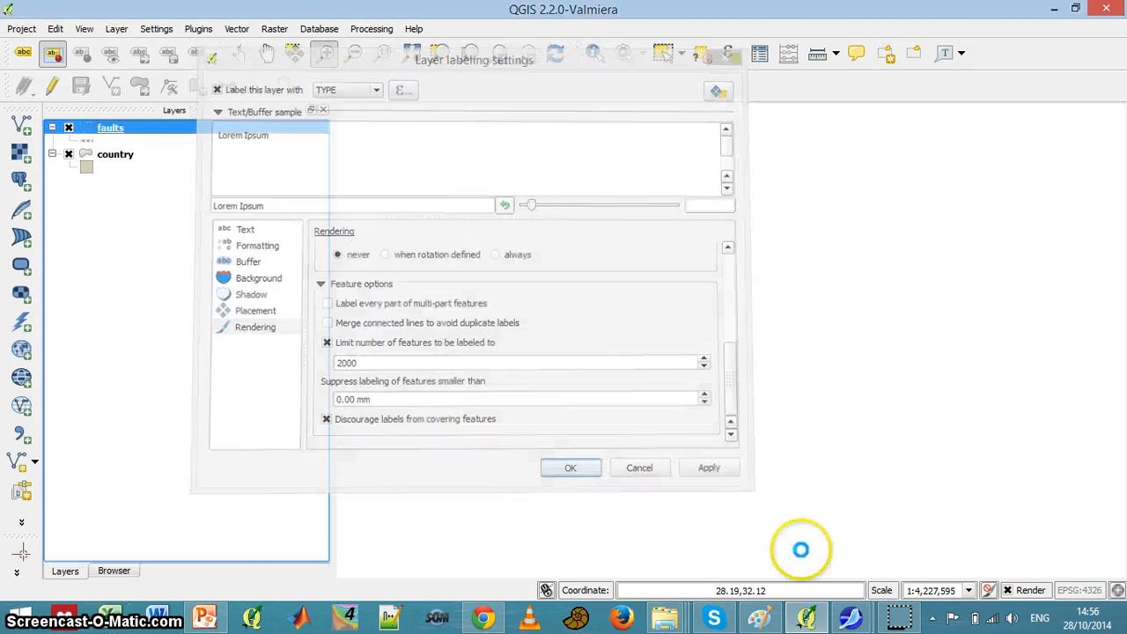